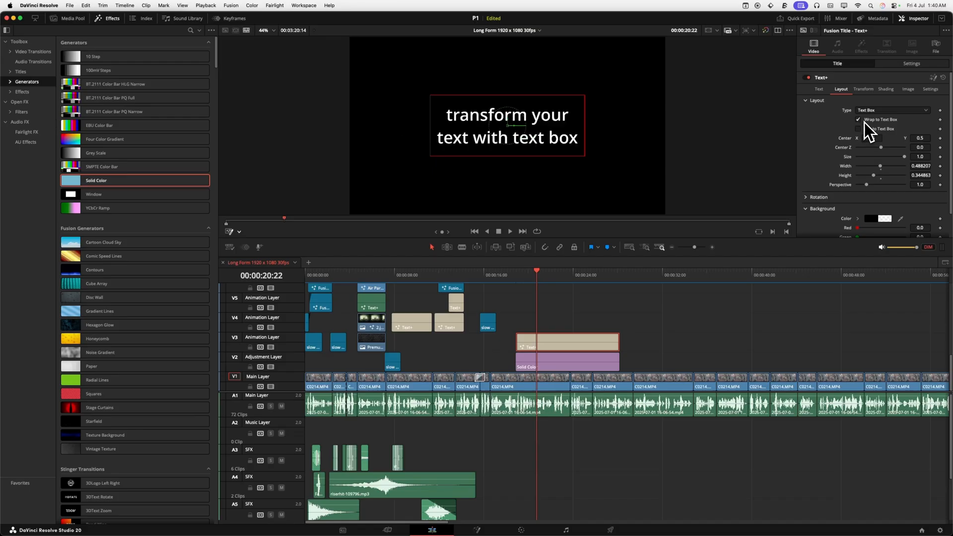
Step: Lay the Text+ title along a bent path and slide its position along that path
left_click(891, 111)
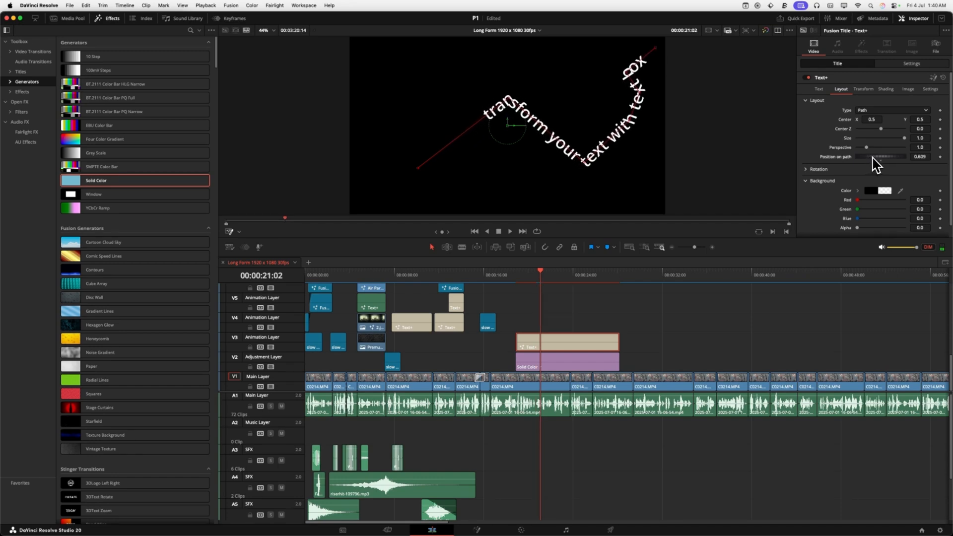
left_click_drag(894, 156, 874, 156)
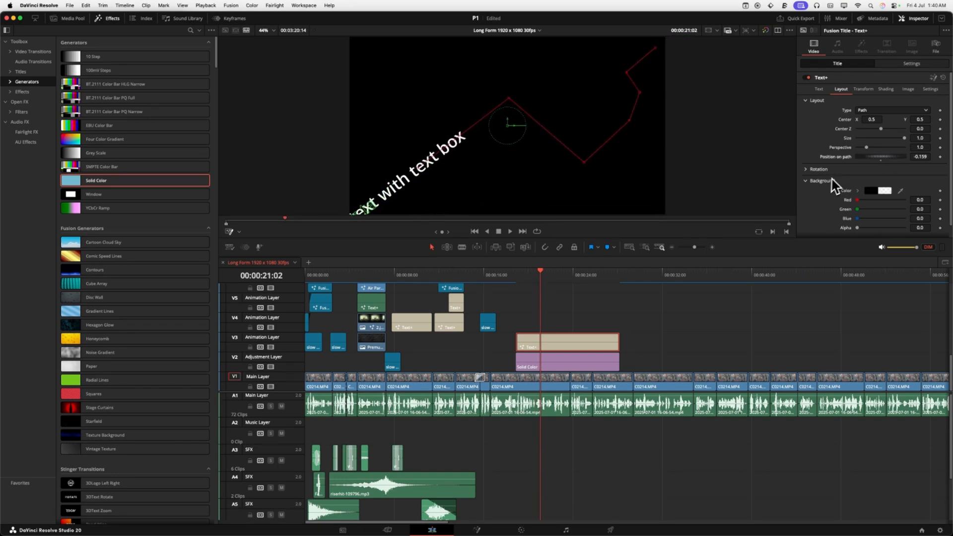
left_click(892, 110)
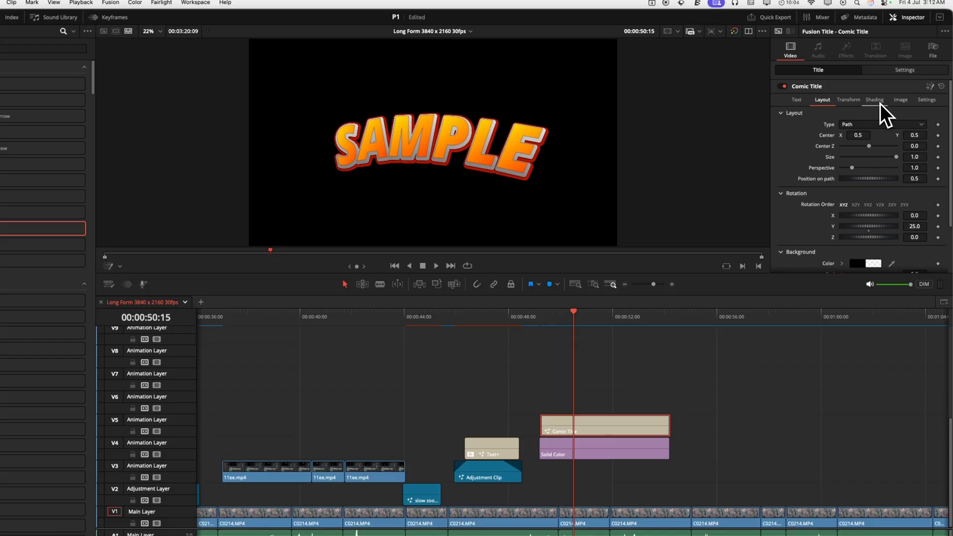
Step: Thin the SAMPLE title's Depth shading element to thickness 0.0488 and move to element 2
left_click(873, 99)
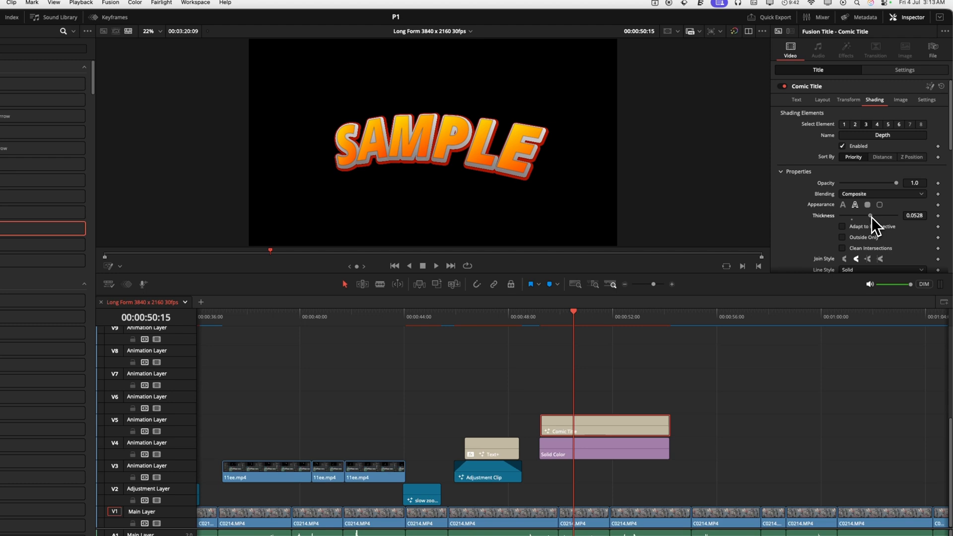
left_click_drag(870, 216, 867, 215)
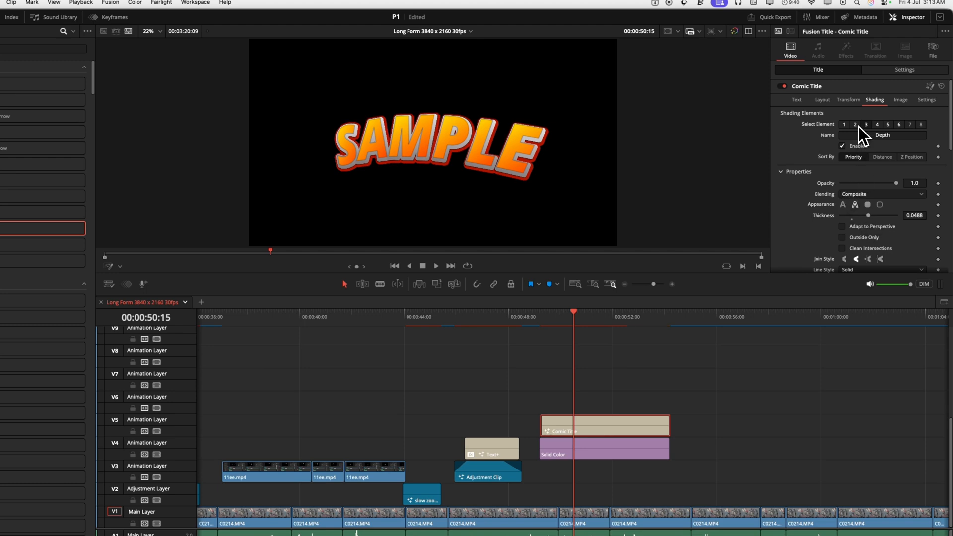
left_click(864, 124)
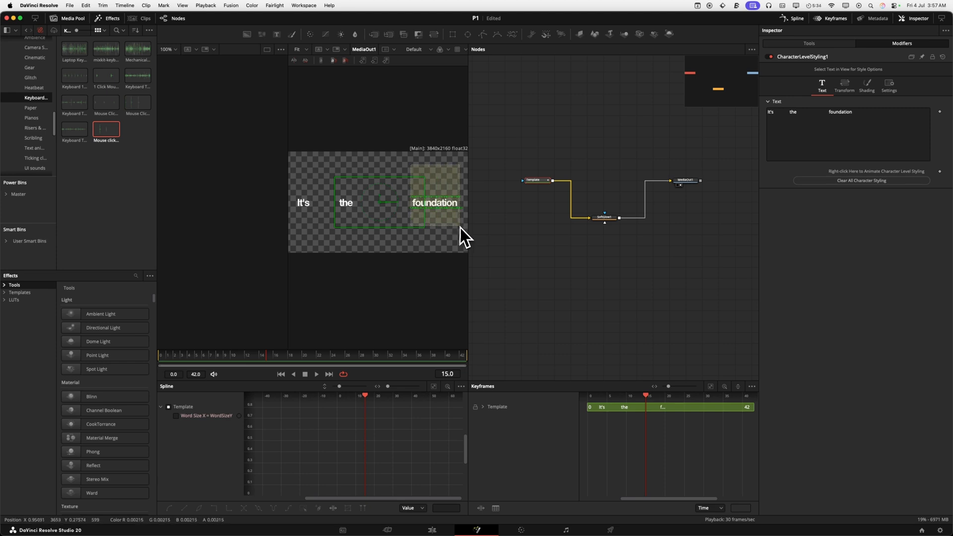
Step: Select the word 'foundation' in the viewer for individual character-level styling
left_click(876, 153)
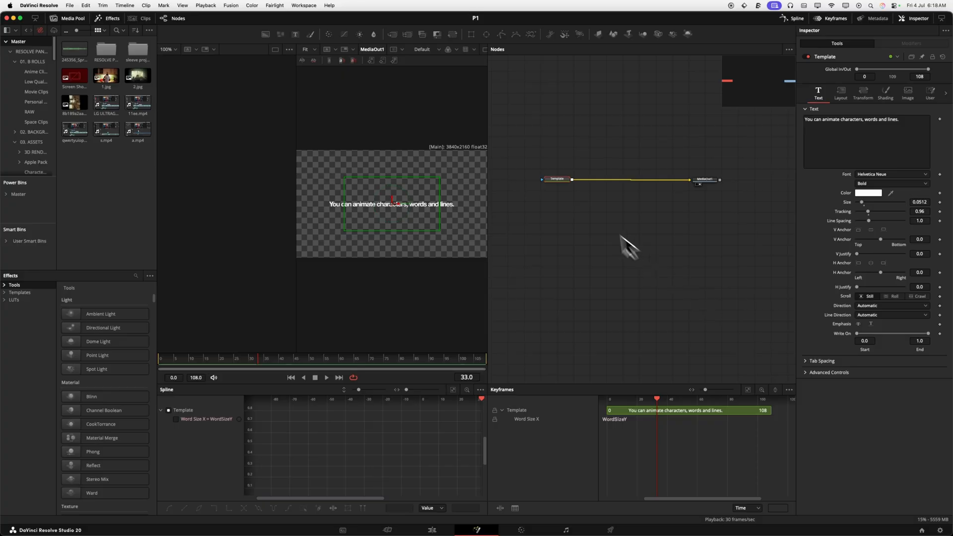
Step: Define an integer SliderControl named 'slider control' on the Template node, range 0–10000
right_click(556, 179)
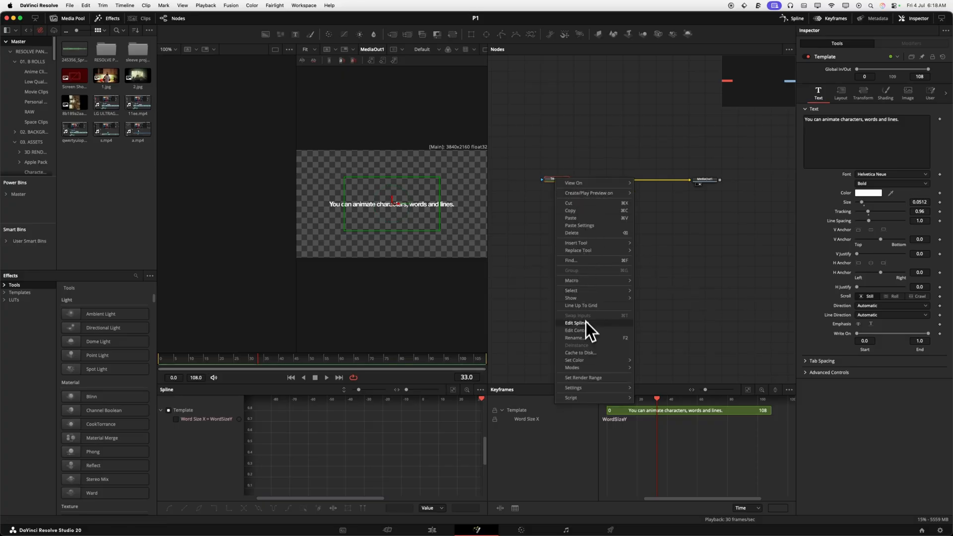
left_click(575, 329)
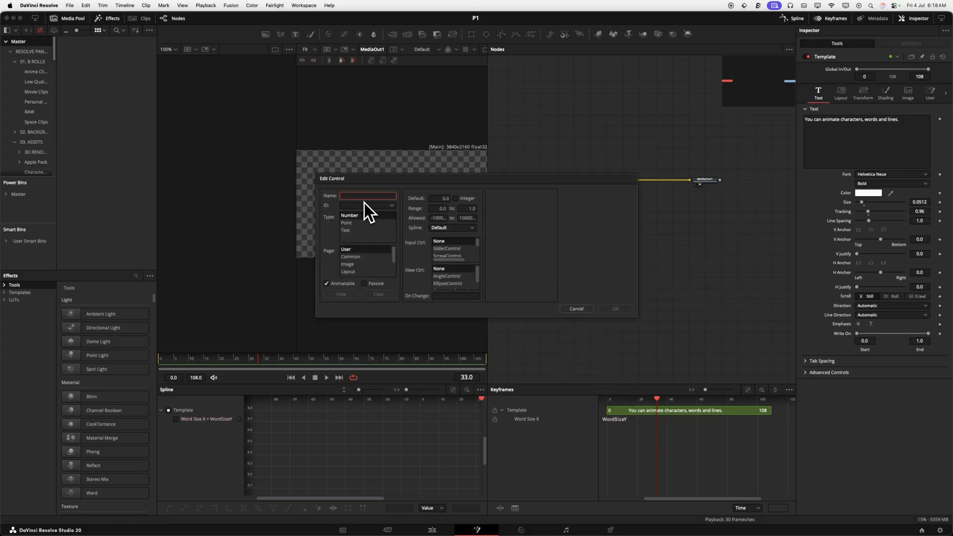
type("slider control")
type("10000")
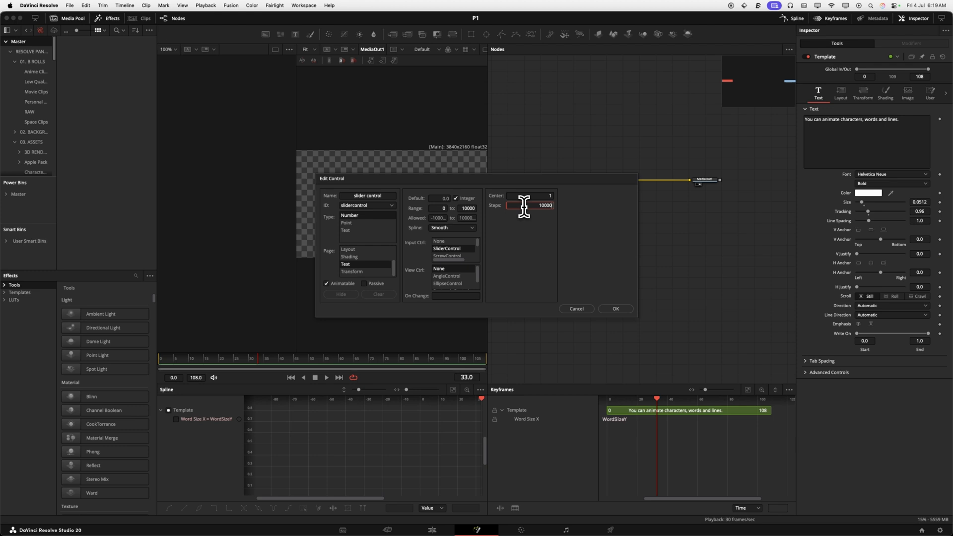
left_click(615, 309)
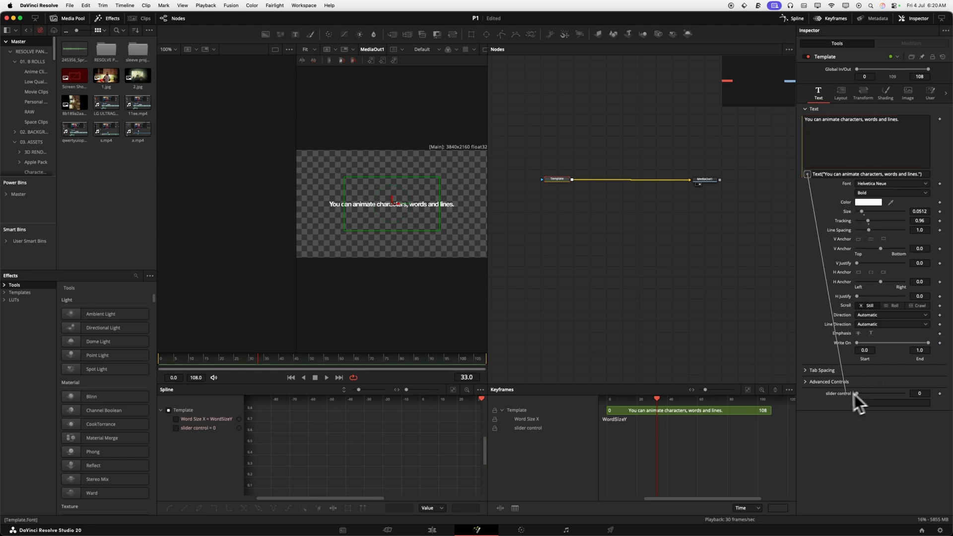
Step: Drag the linked slider control so the Template text reads 6510
left_click_drag(856, 393, 894, 393)
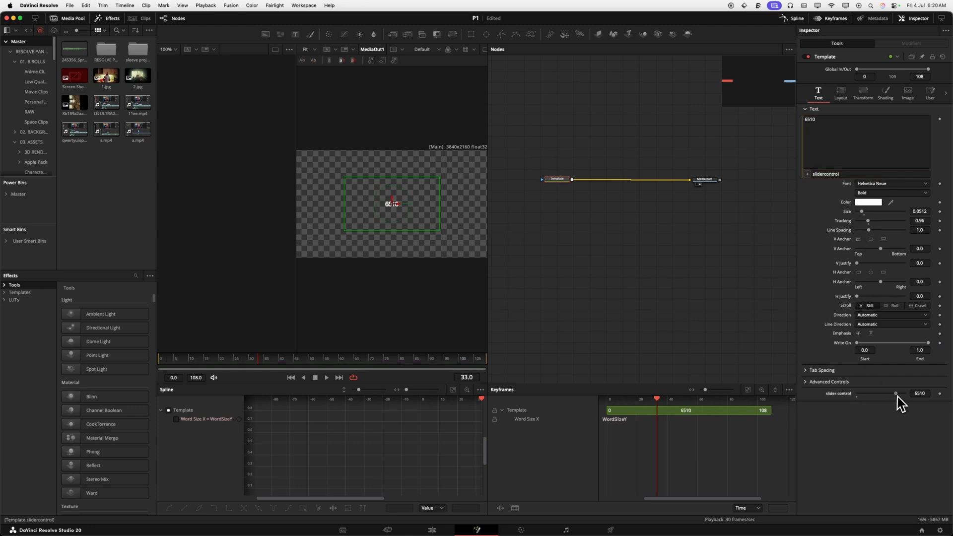